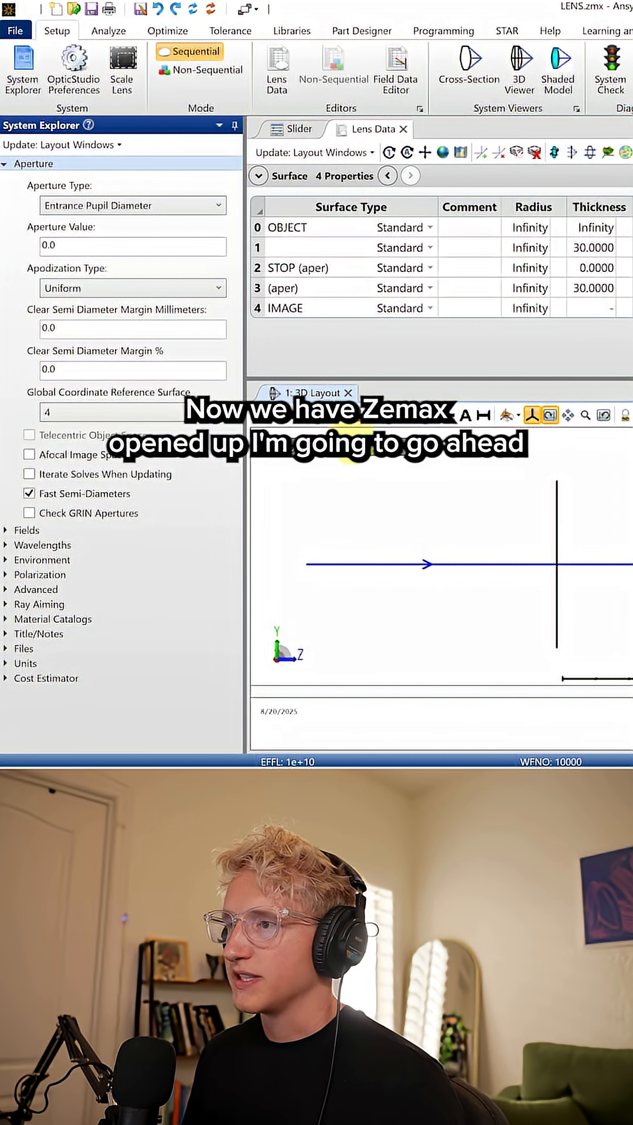
Set the aperture value (entrance pupil diameter) to 5 mm to show a parallel ray bundle
{"action": "left_click", "coordinate": [133, 245]}
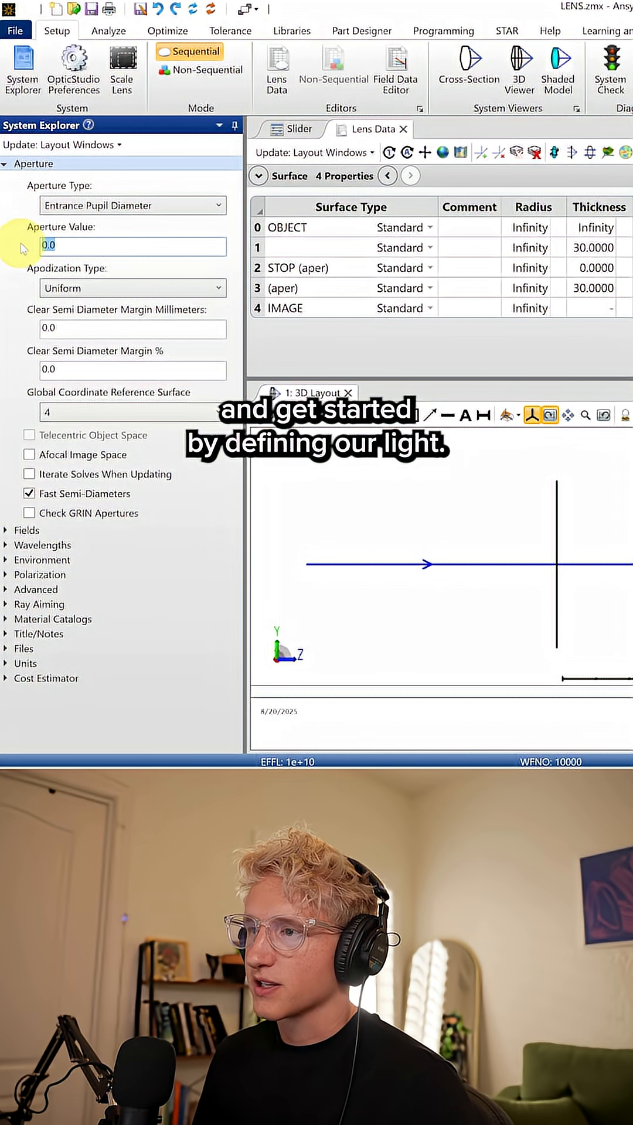
{"action": "type", "text": "5"}
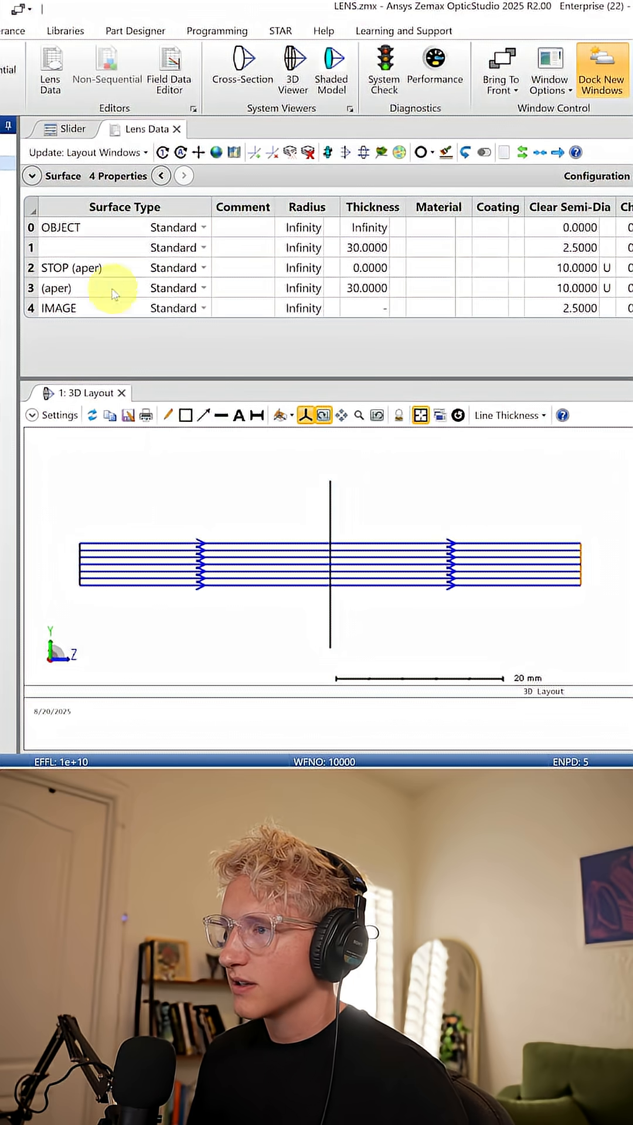
Make the STOP surface a 5 mm biconvex N-BK7 lens with radii 25 and -25
{"action": "left_click", "coordinate": [305, 267]}
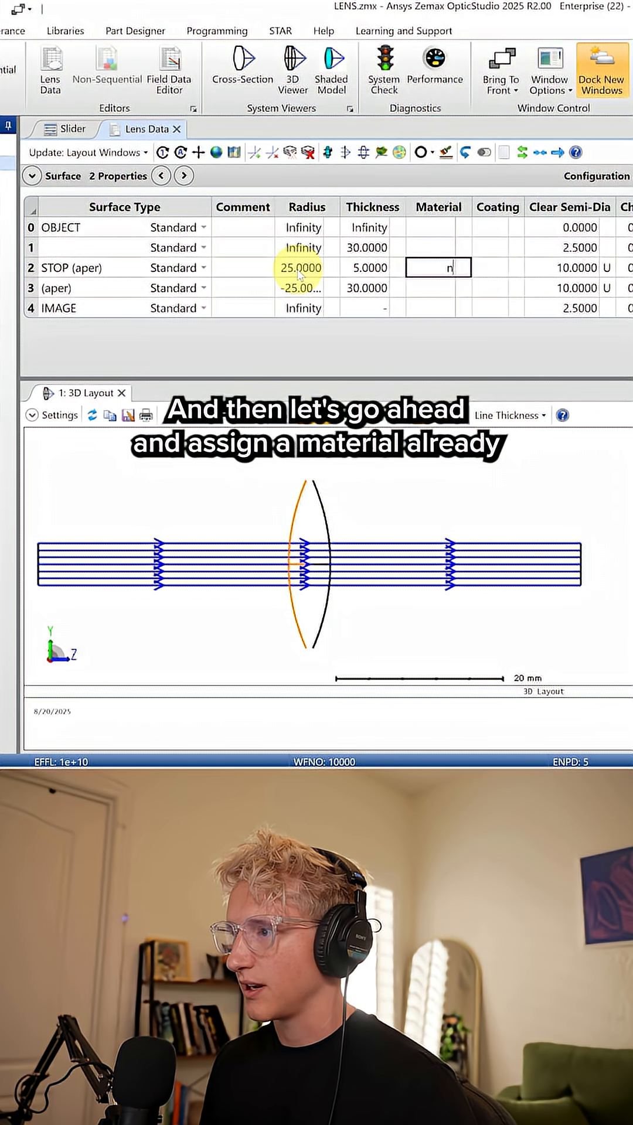
{"action": "type", "text": "N-BK7"}
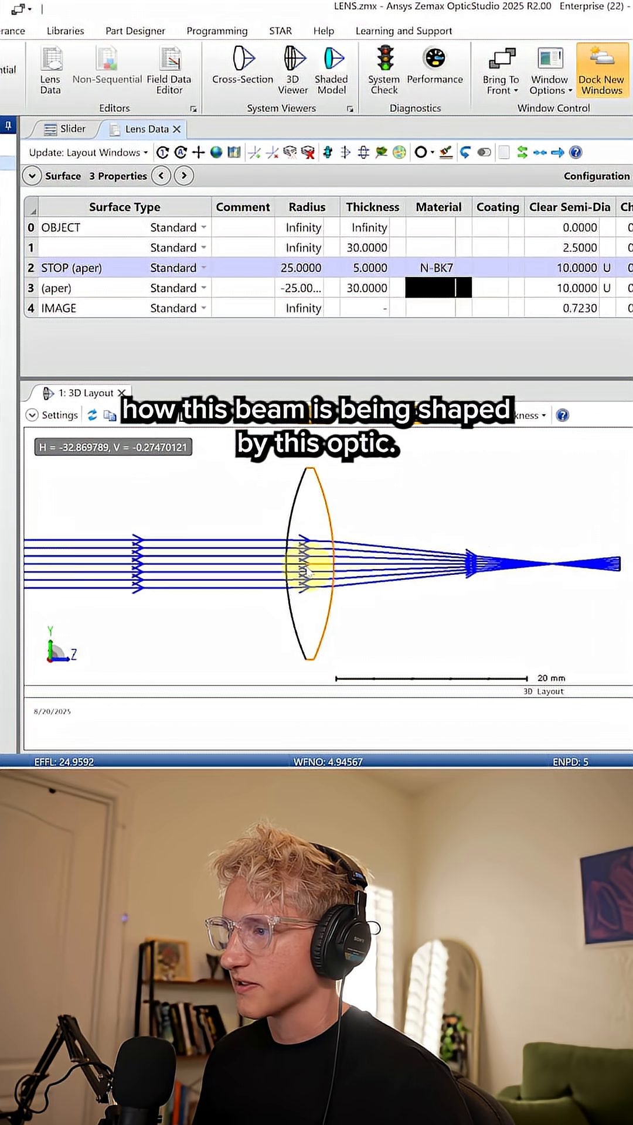
{"action": "left_click", "coordinate": [69, 129]}
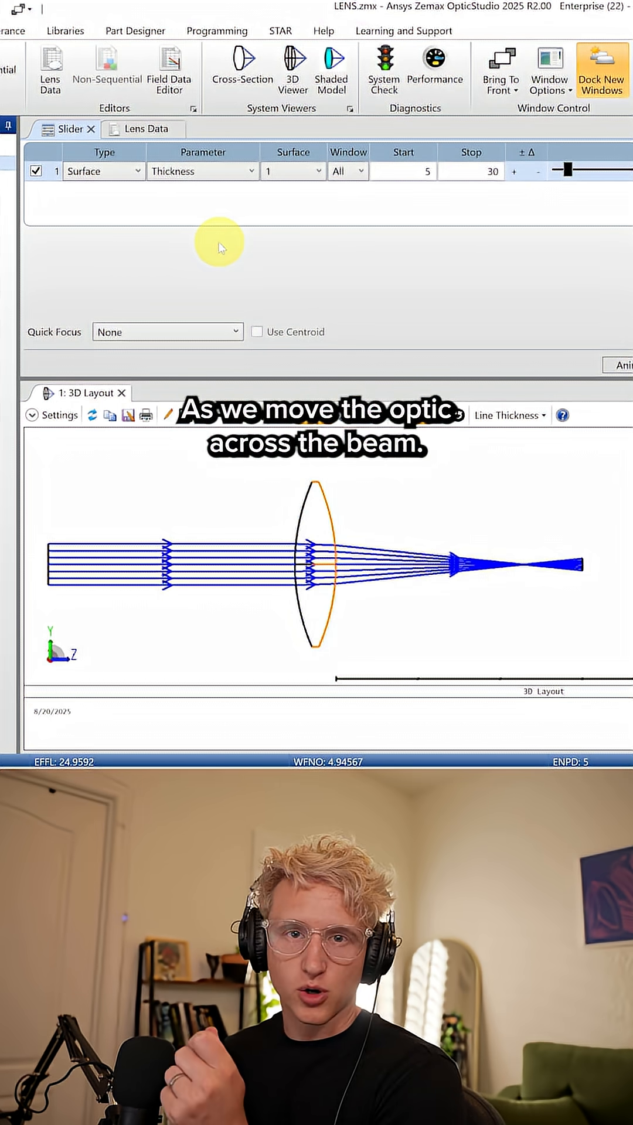
Animate Surface 1 thickness from 5 to 30 to move the lens along the beam, then stop
{"action": "left_click", "coordinate": [202, 171]}
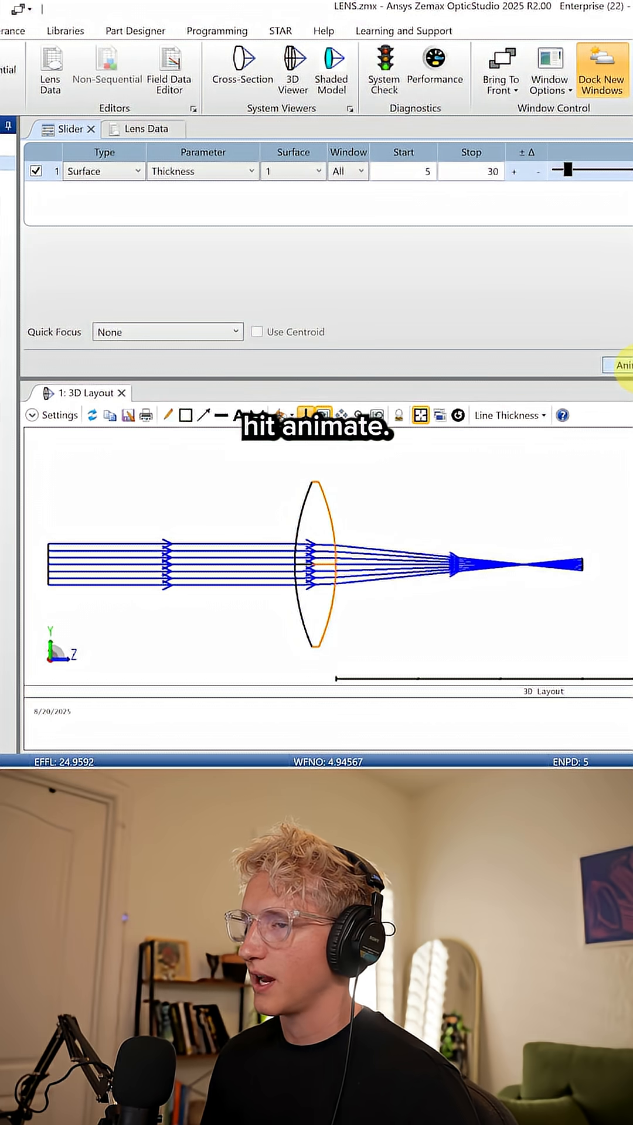
{"action": "left_click", "coordinate": [146, 129]}
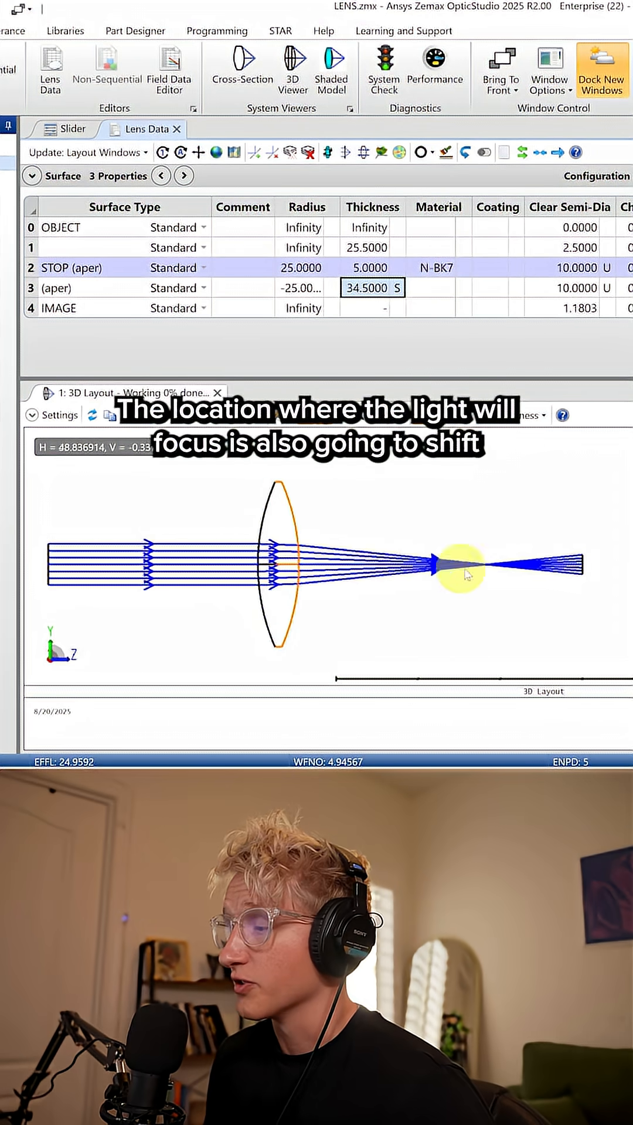
{"action": "left_click", "coordinate": [69, 129]}
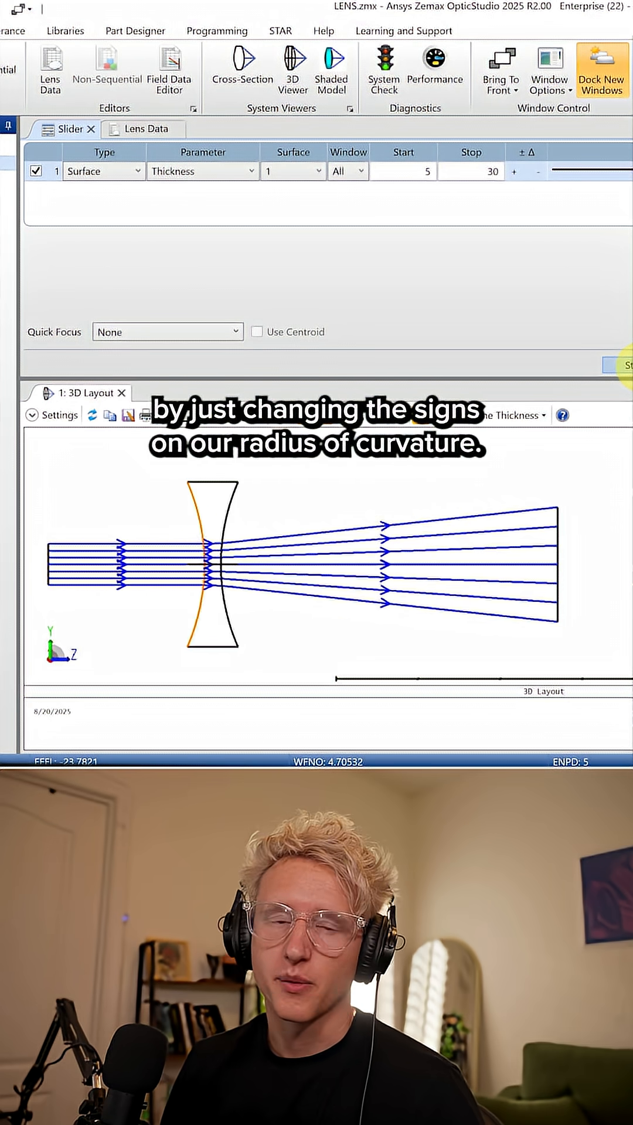
{"action": "left_click", "coordinate": [145, 129]}
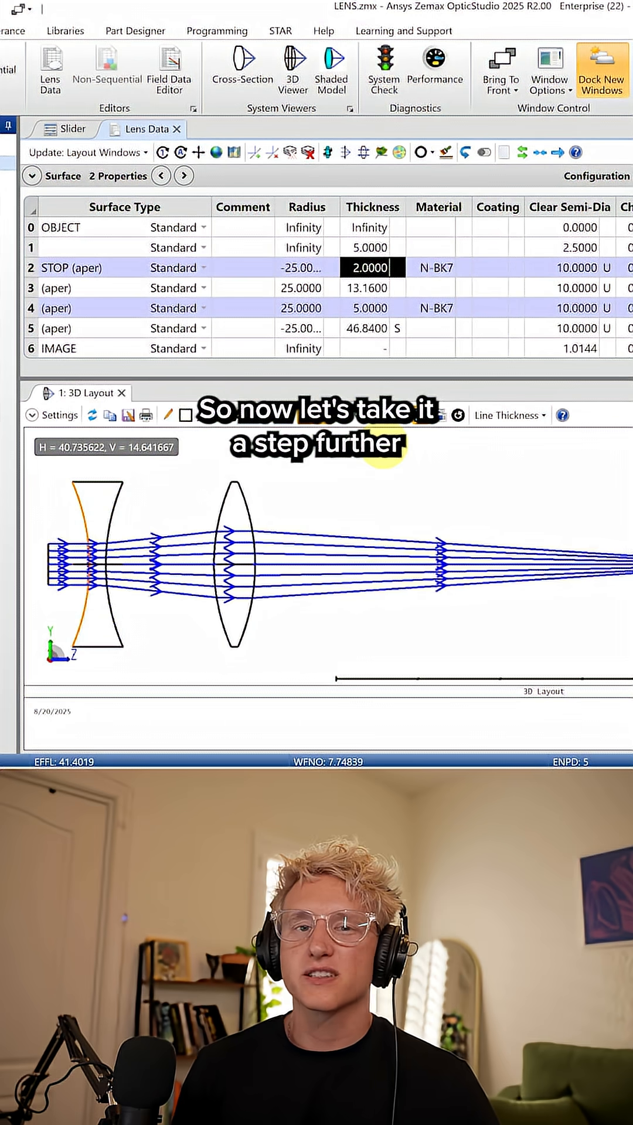